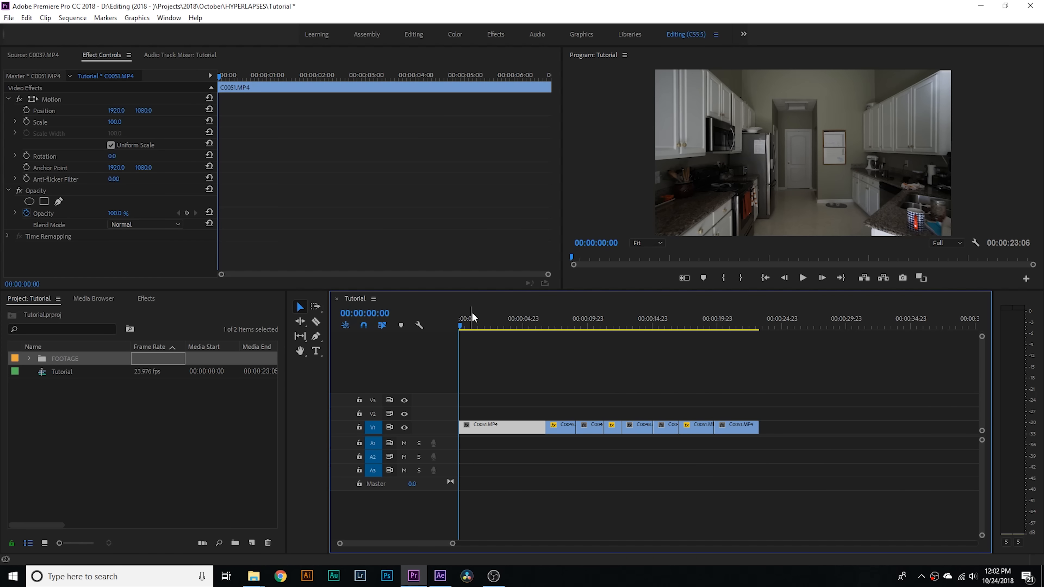
- Add Posterize Time from the Effects search 'poster' to the first clip with Frame Rate 15.0, then preview
click(550, 326)
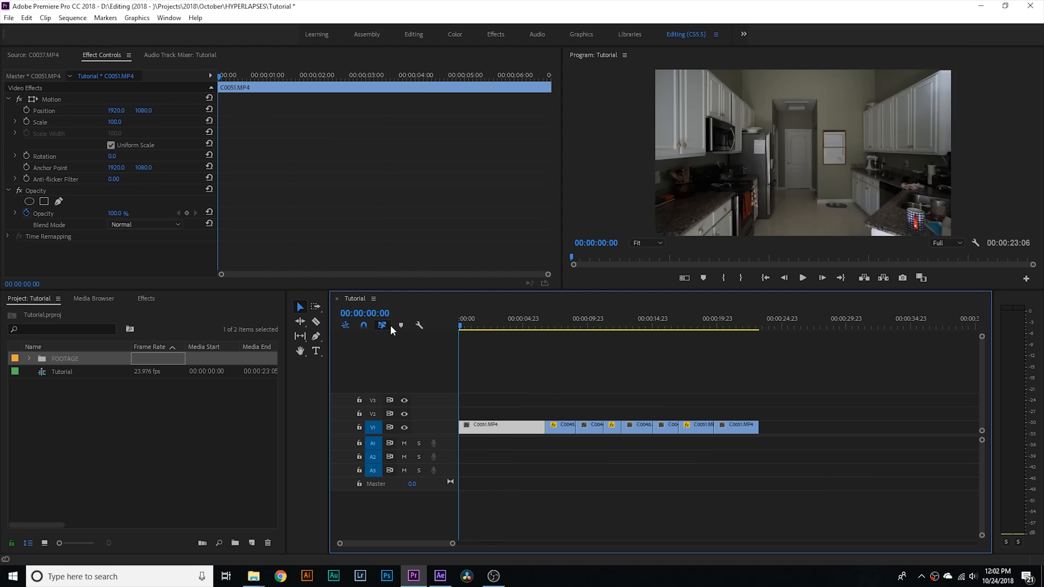
click(511, 327)
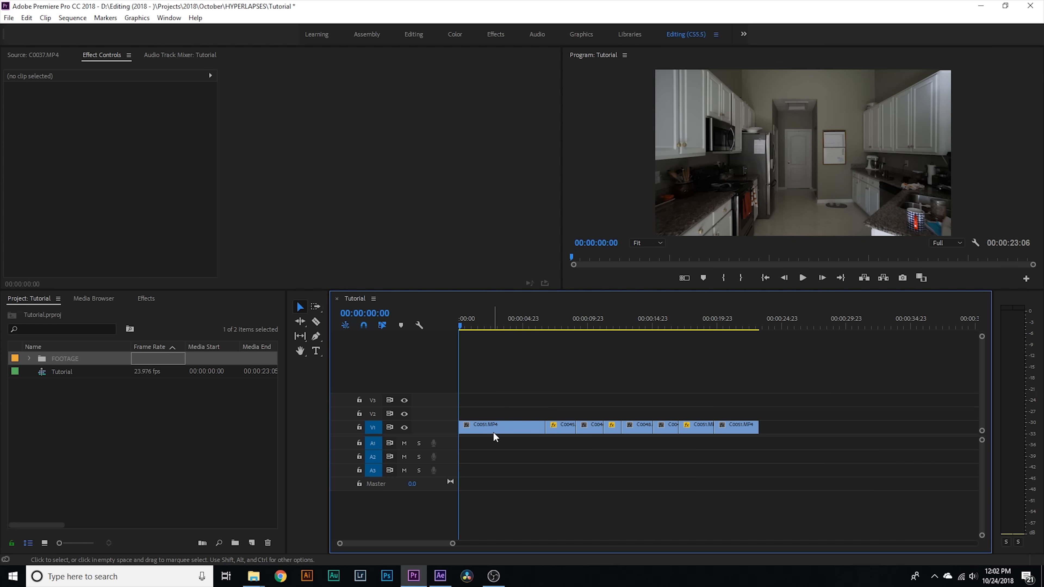
text(poster)
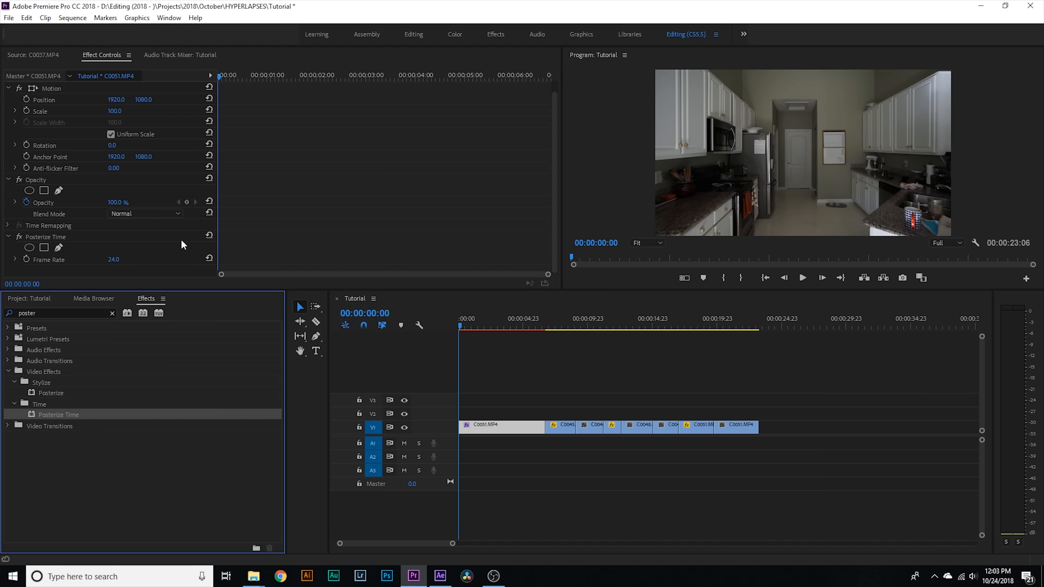
mouse_move(75, 259)
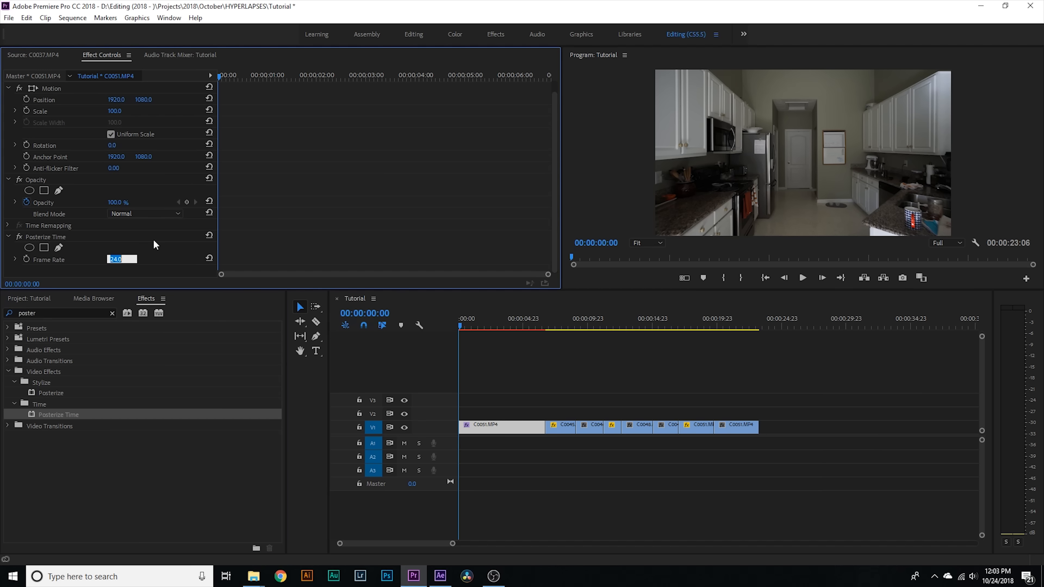
text(15.0)
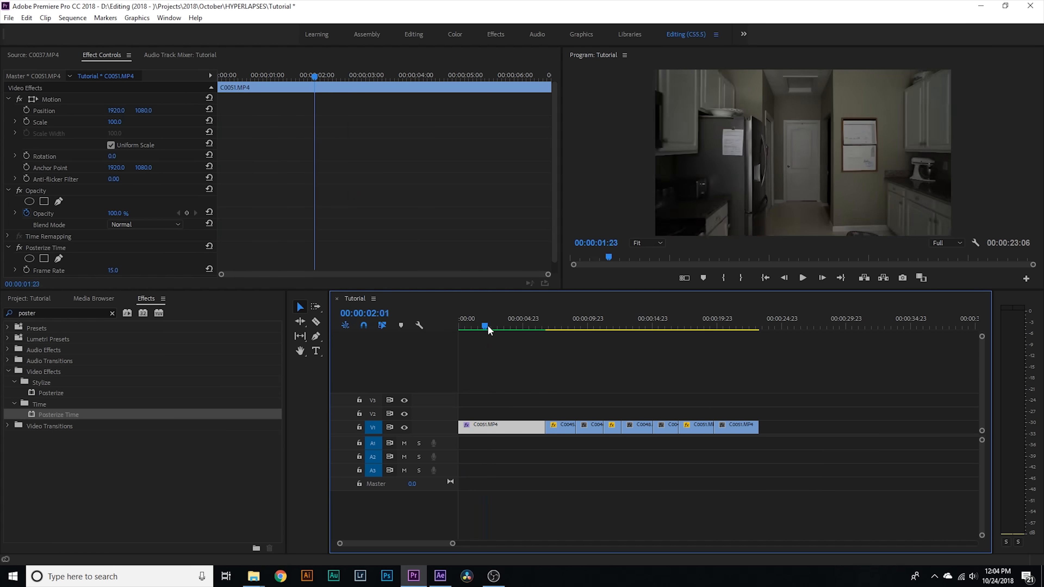
click(483, 326)
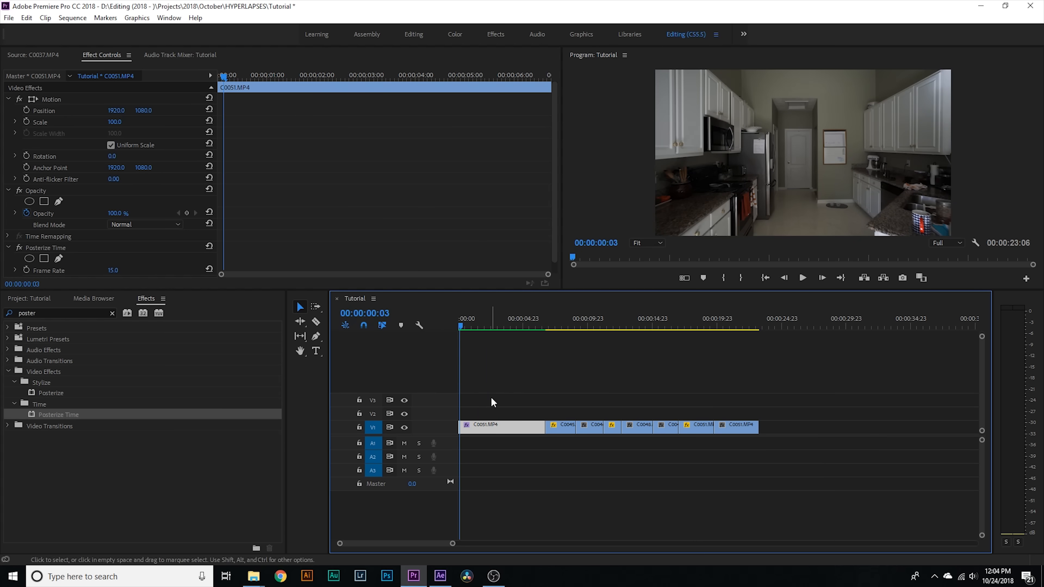
- Paste Attributes onto the remaining clips with Time Remapping unchecked and Posterize Time kept
drag(560, 413, 676, 436)
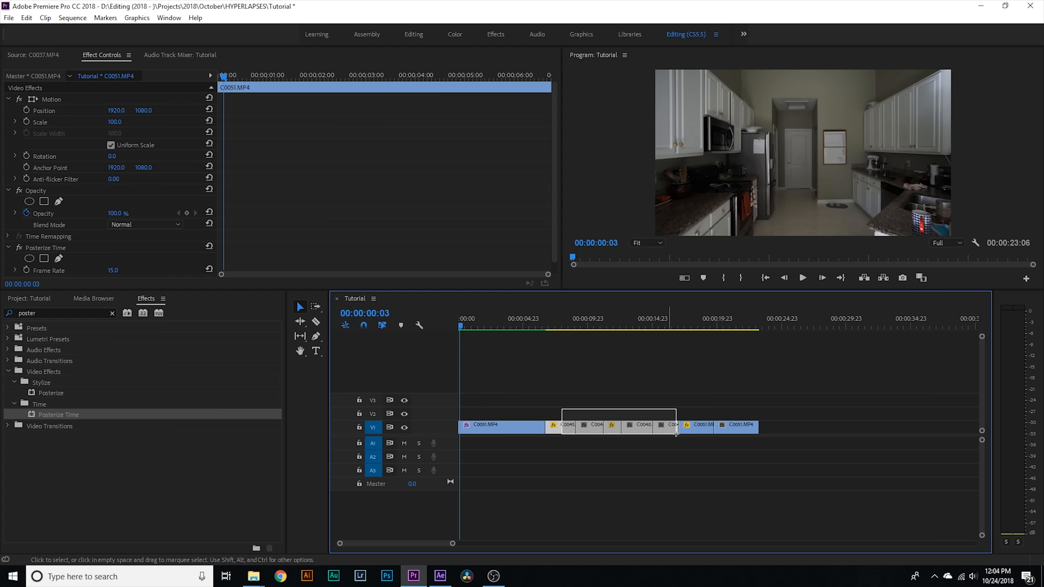
click(26, 17)
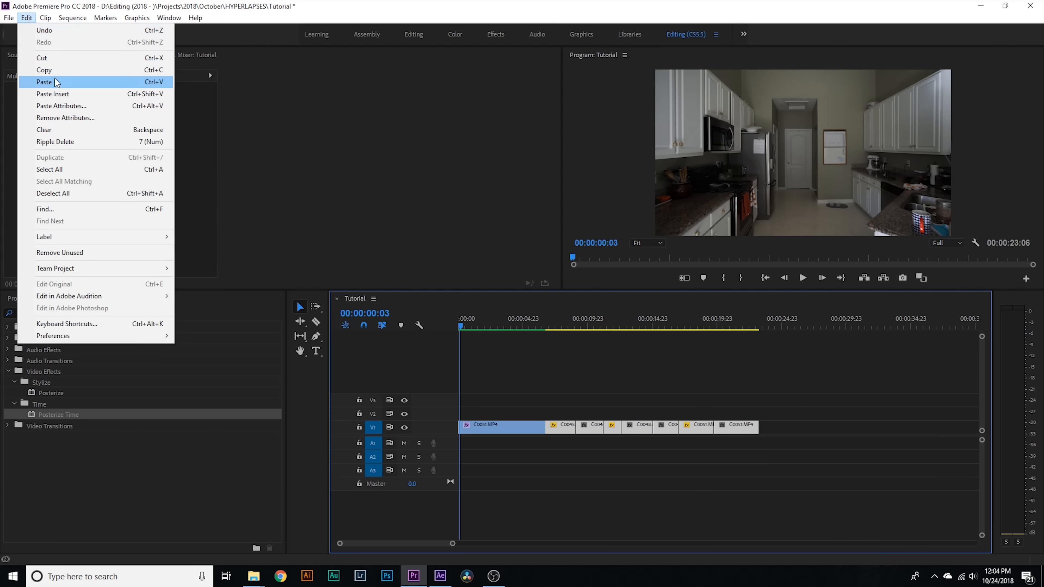
click(60, 106)
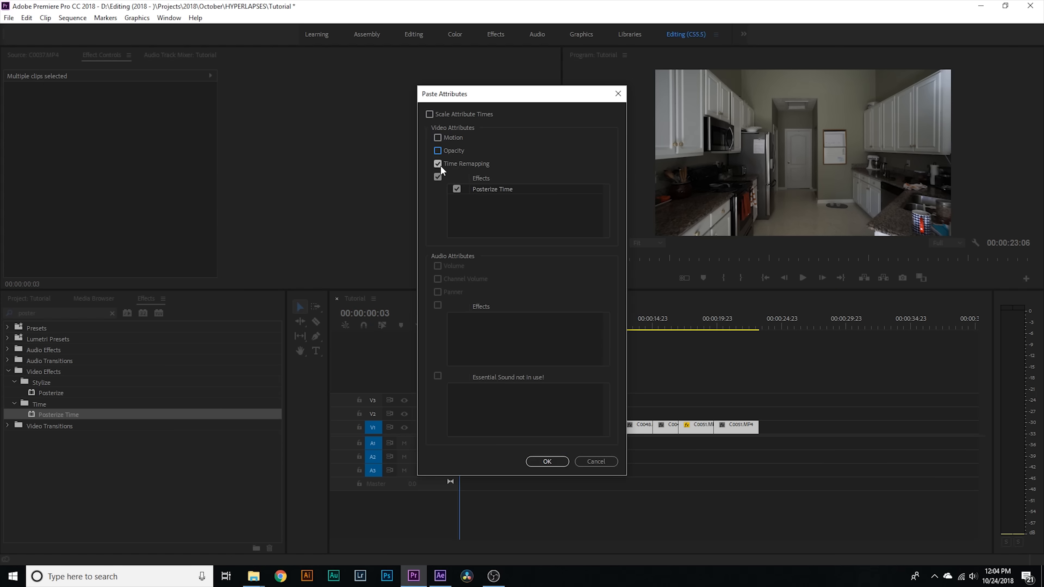
click(437, 164)
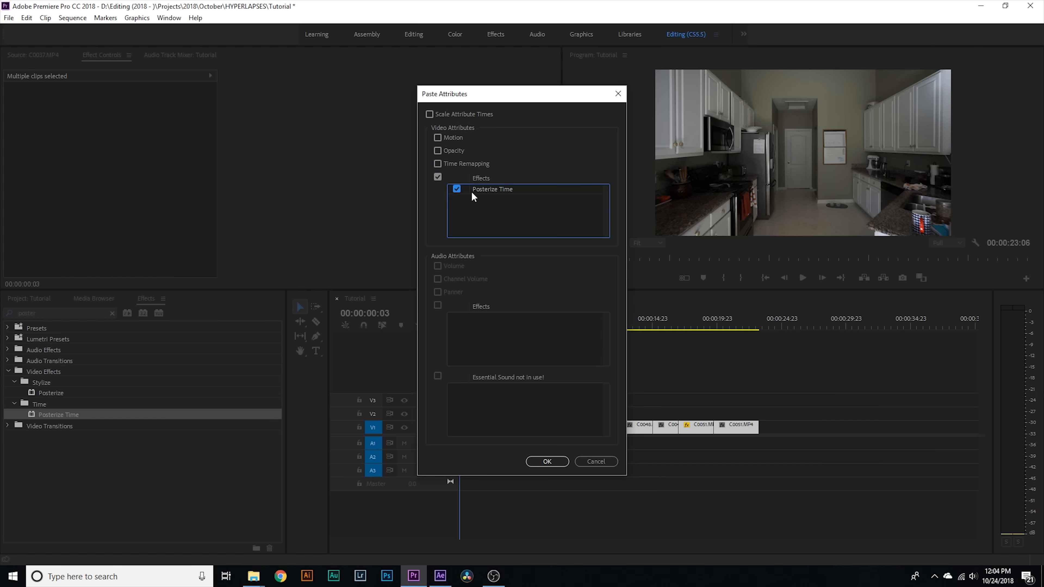
click(546, 462)
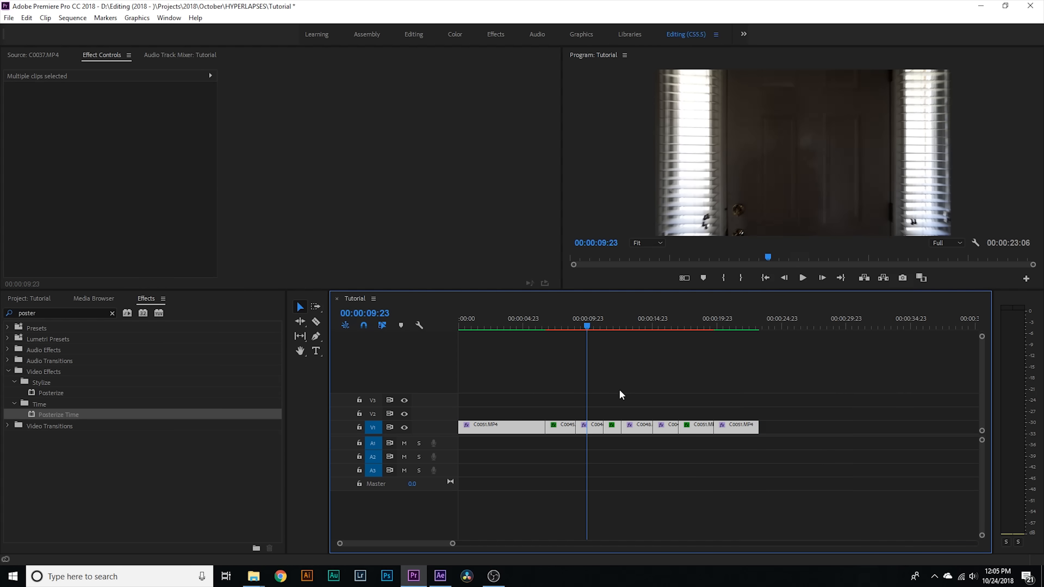
click(439, 576)
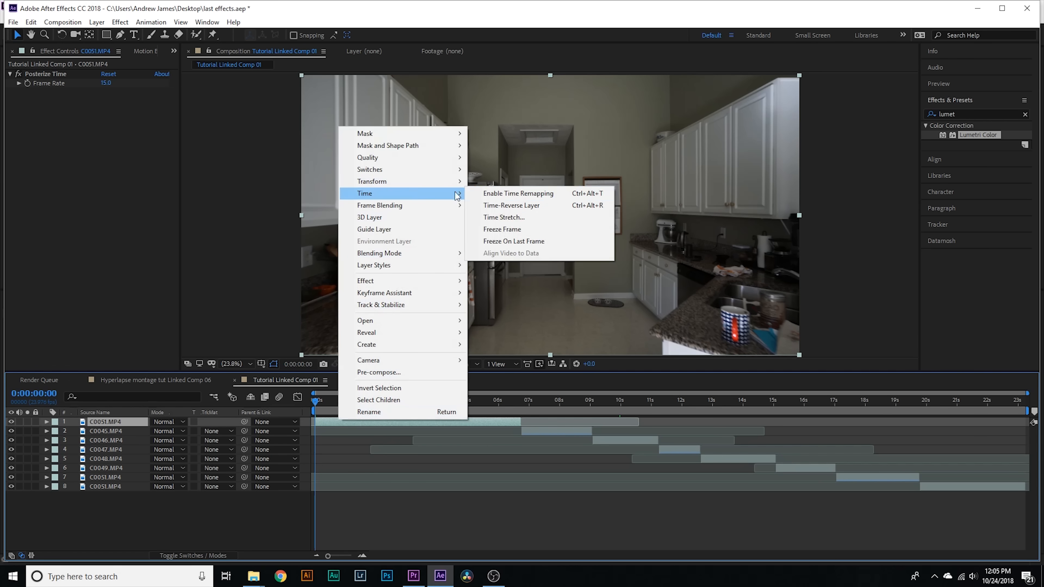
- Enable time remapping on C0051.MP4, Easy Ease In its first two keyframes and show the curve in the Graph Editor
click(518, 193)
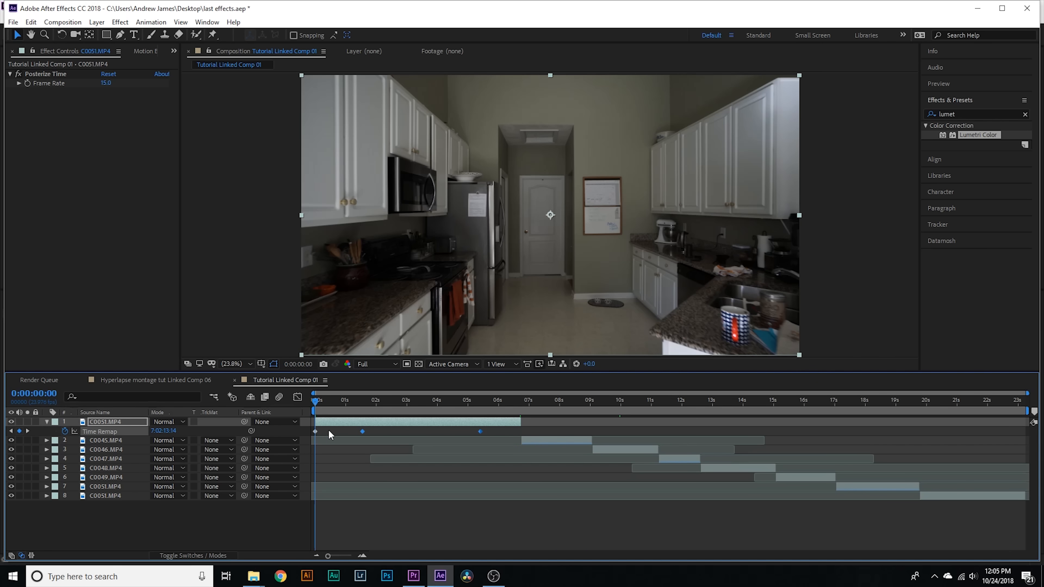
click(362, 401)
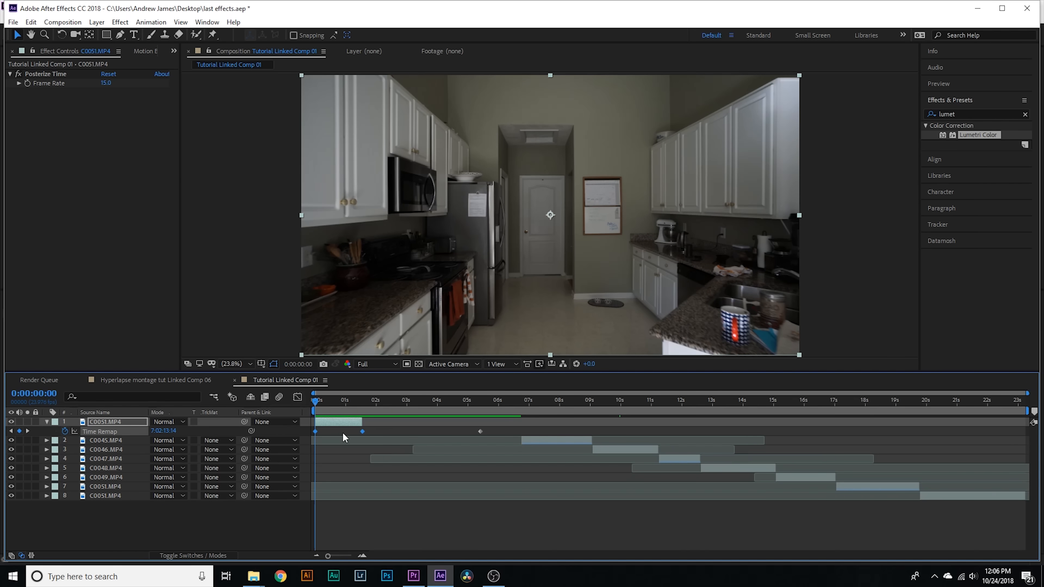
right_click(362, 431)
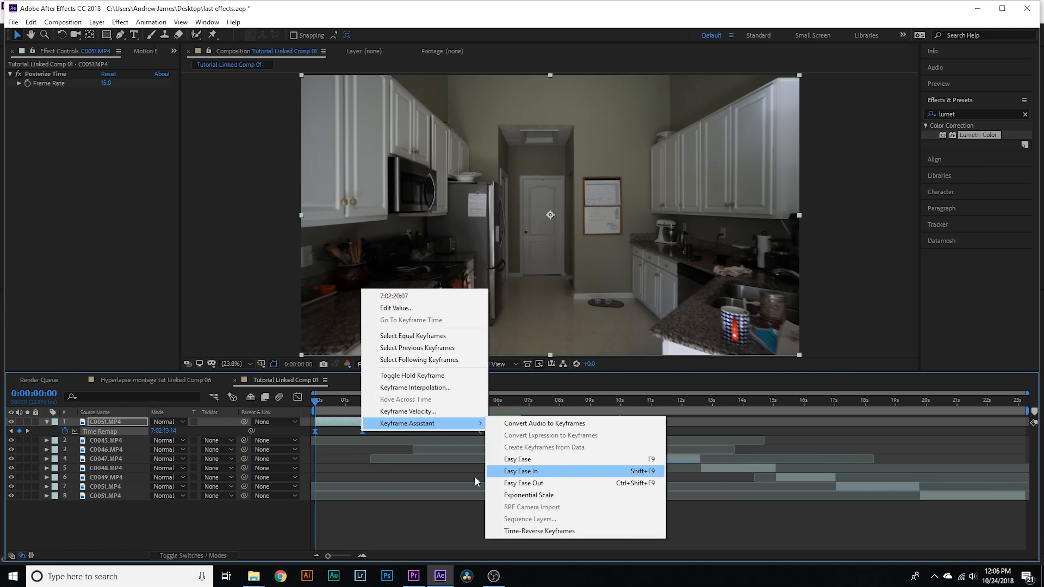
click(520, 471)
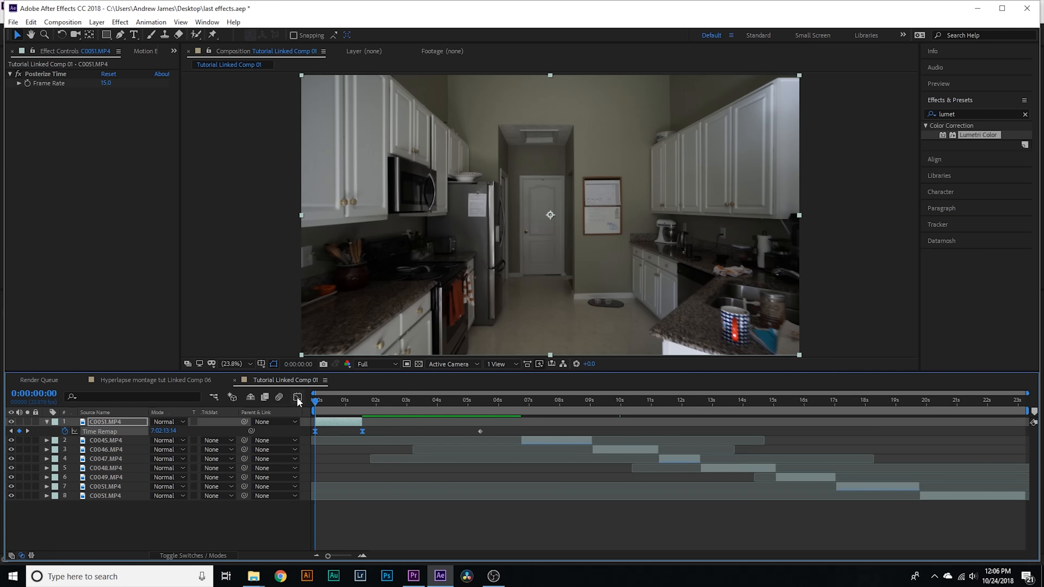
click(296, 397)
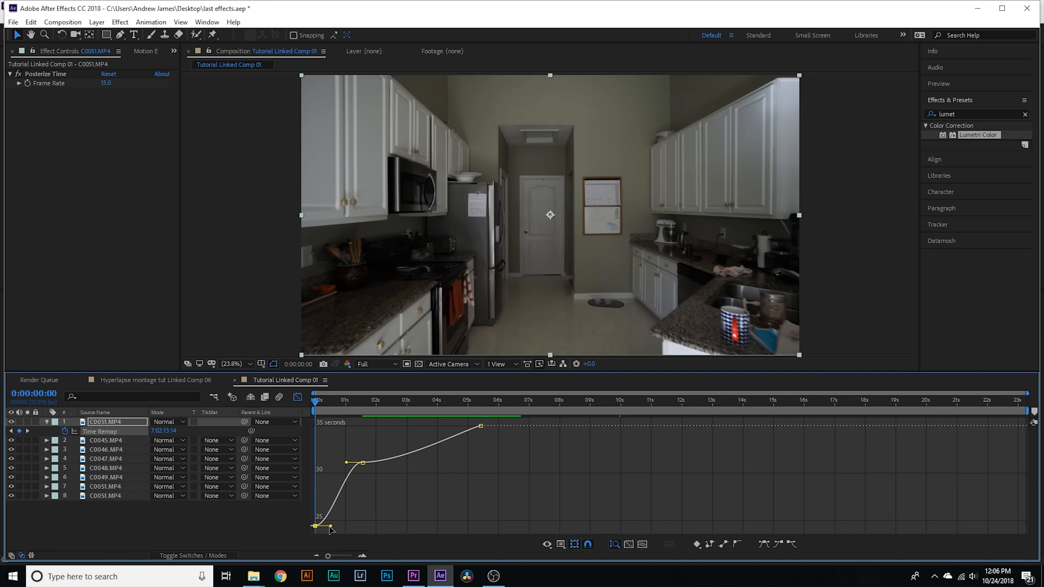
- Drag the Bezier handle to steepen the first clip's speed-ramp curve
drag(331, 527, 362, 520)
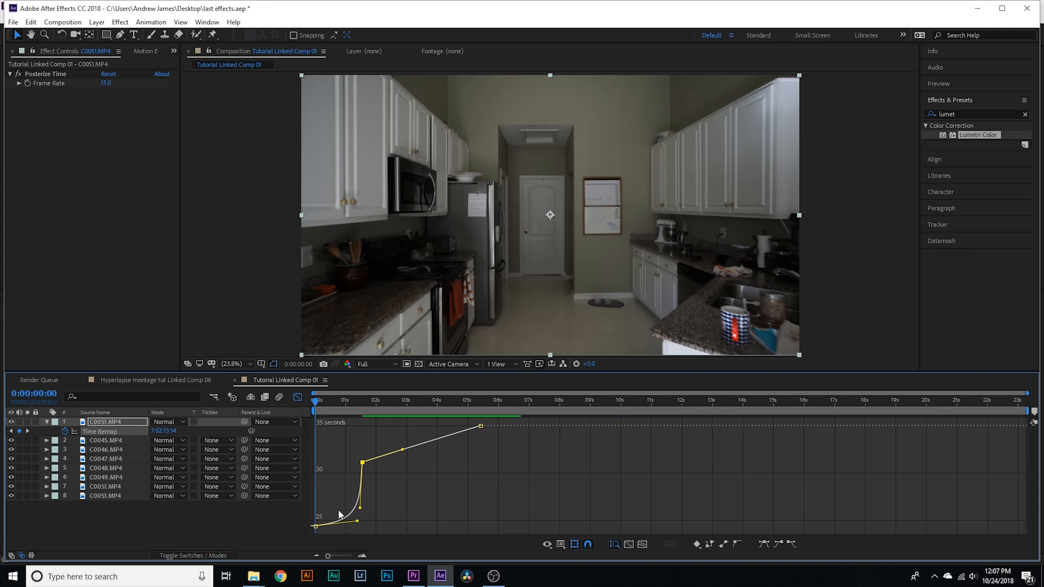
mouse_move(344, 406)
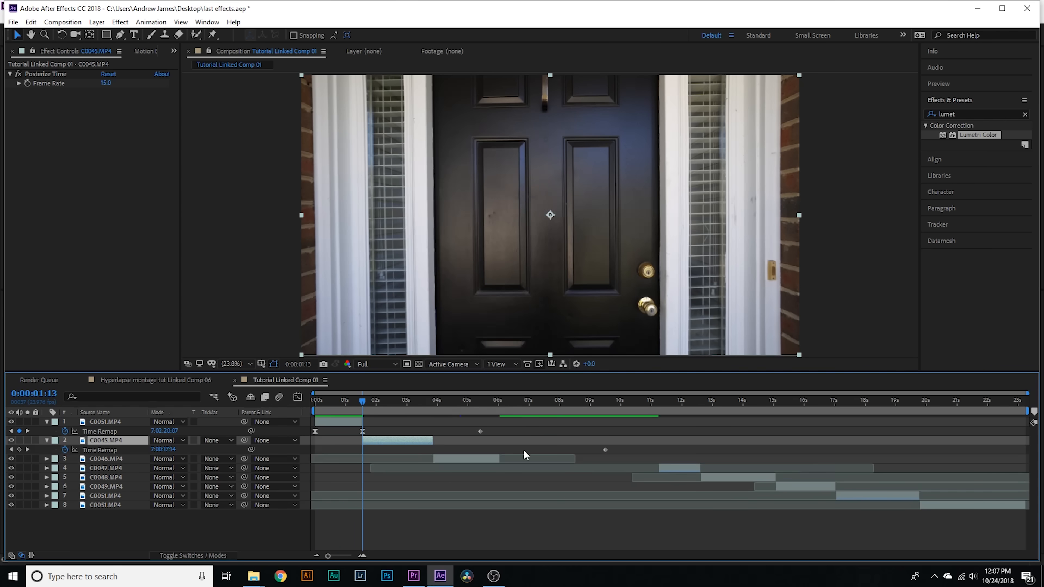
- Enable time remapping and add ramp keyframes on C0045 through C0047, staggering each after the previous clip
click(432, 400)
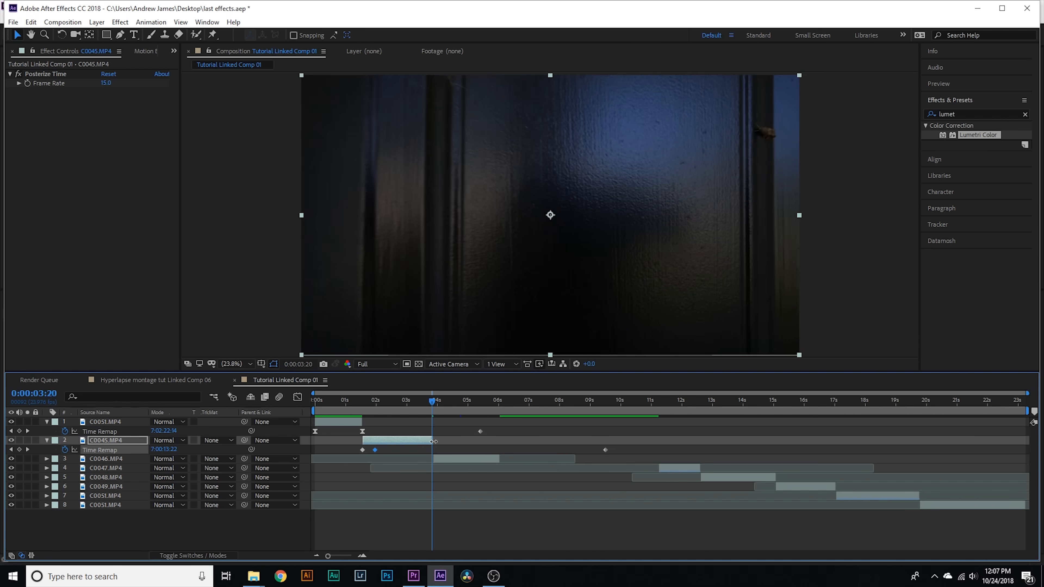
click(389, 401)
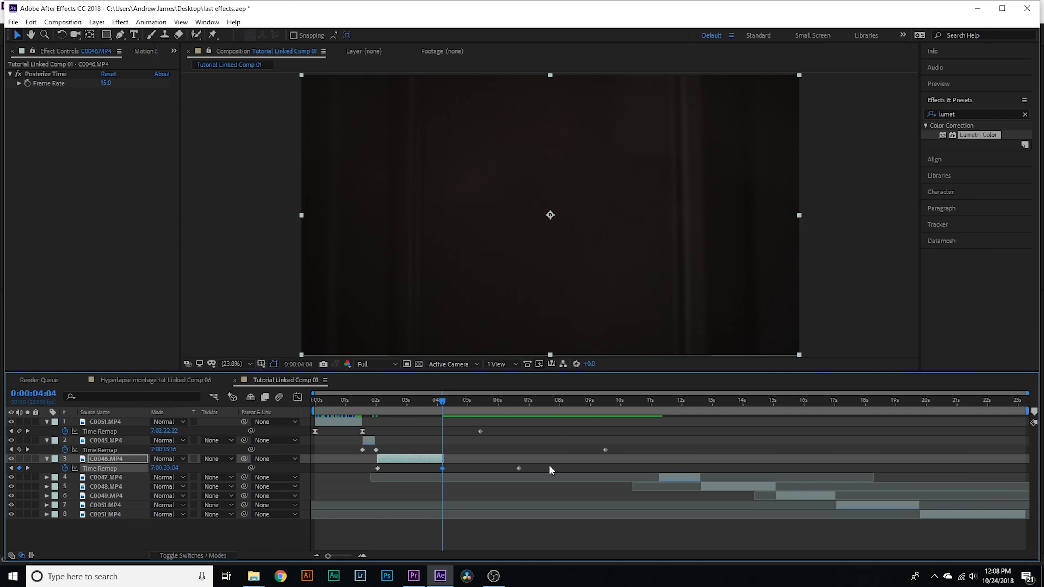
right_click(410, 478)
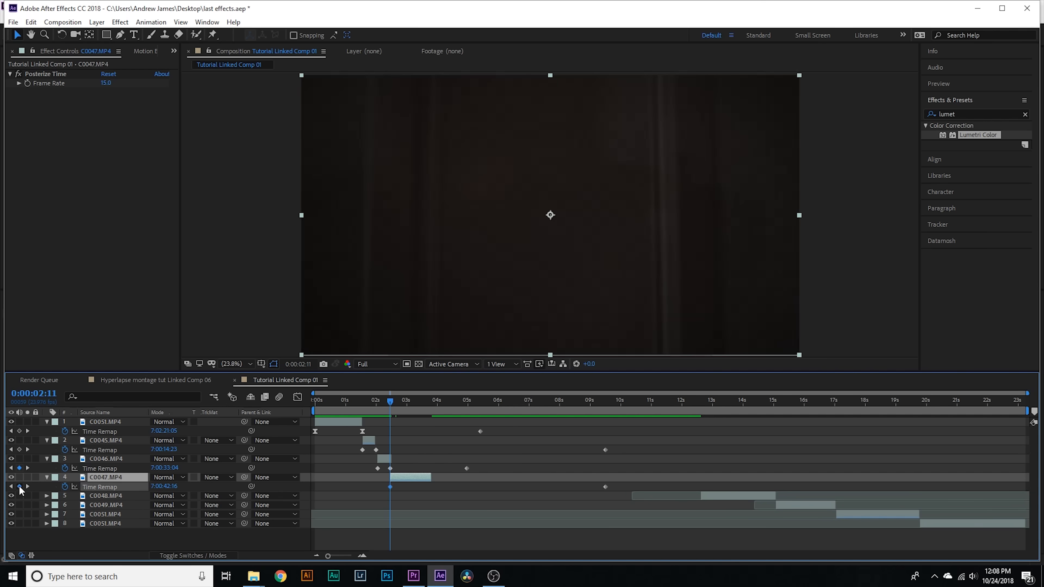
click(431, 400)
text(motion)
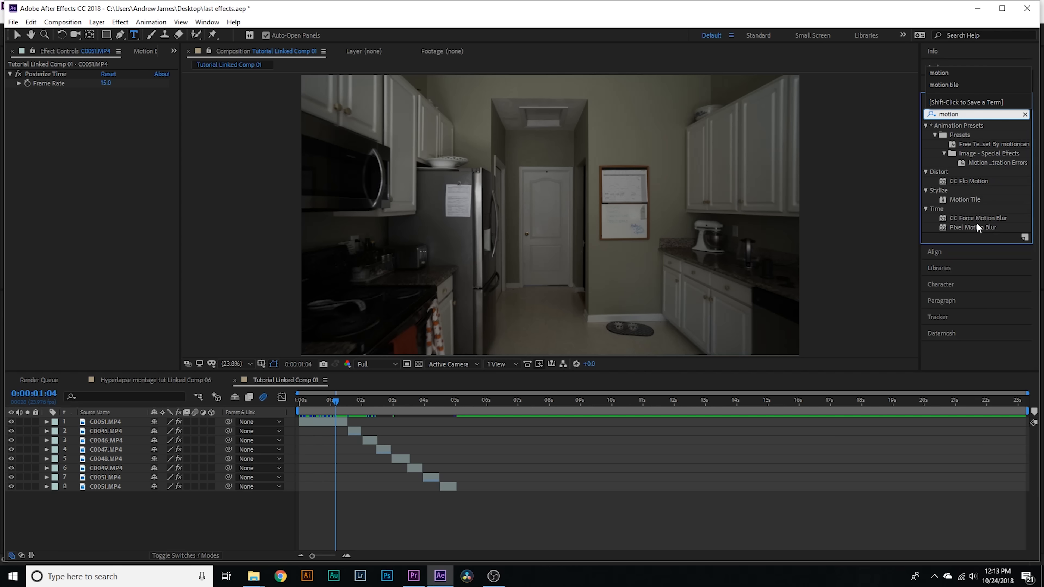
- Apply CC Force Motion Blur from the 'motion' search to C0051.MP4
double_click(978, 218)
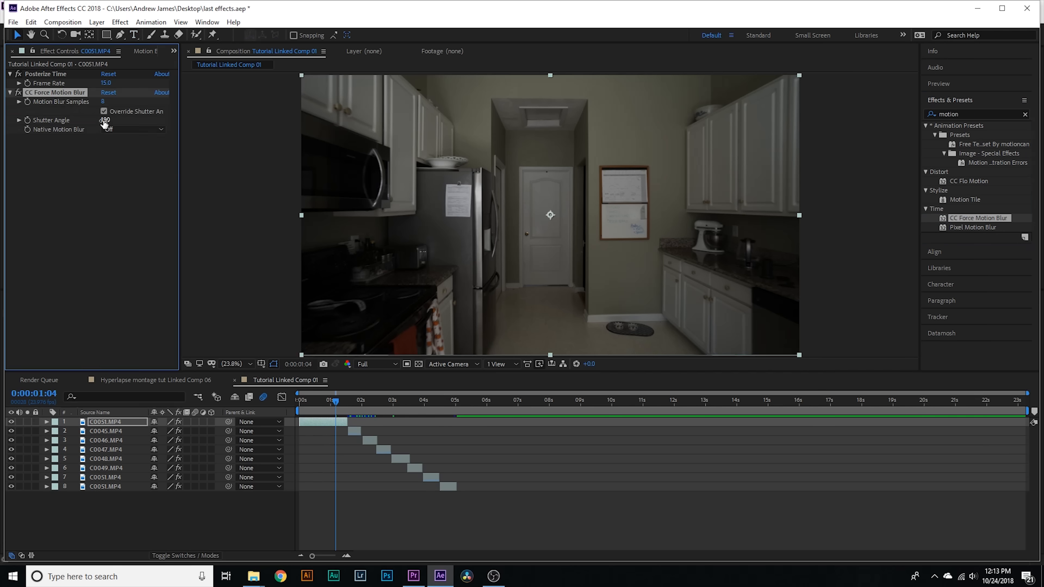